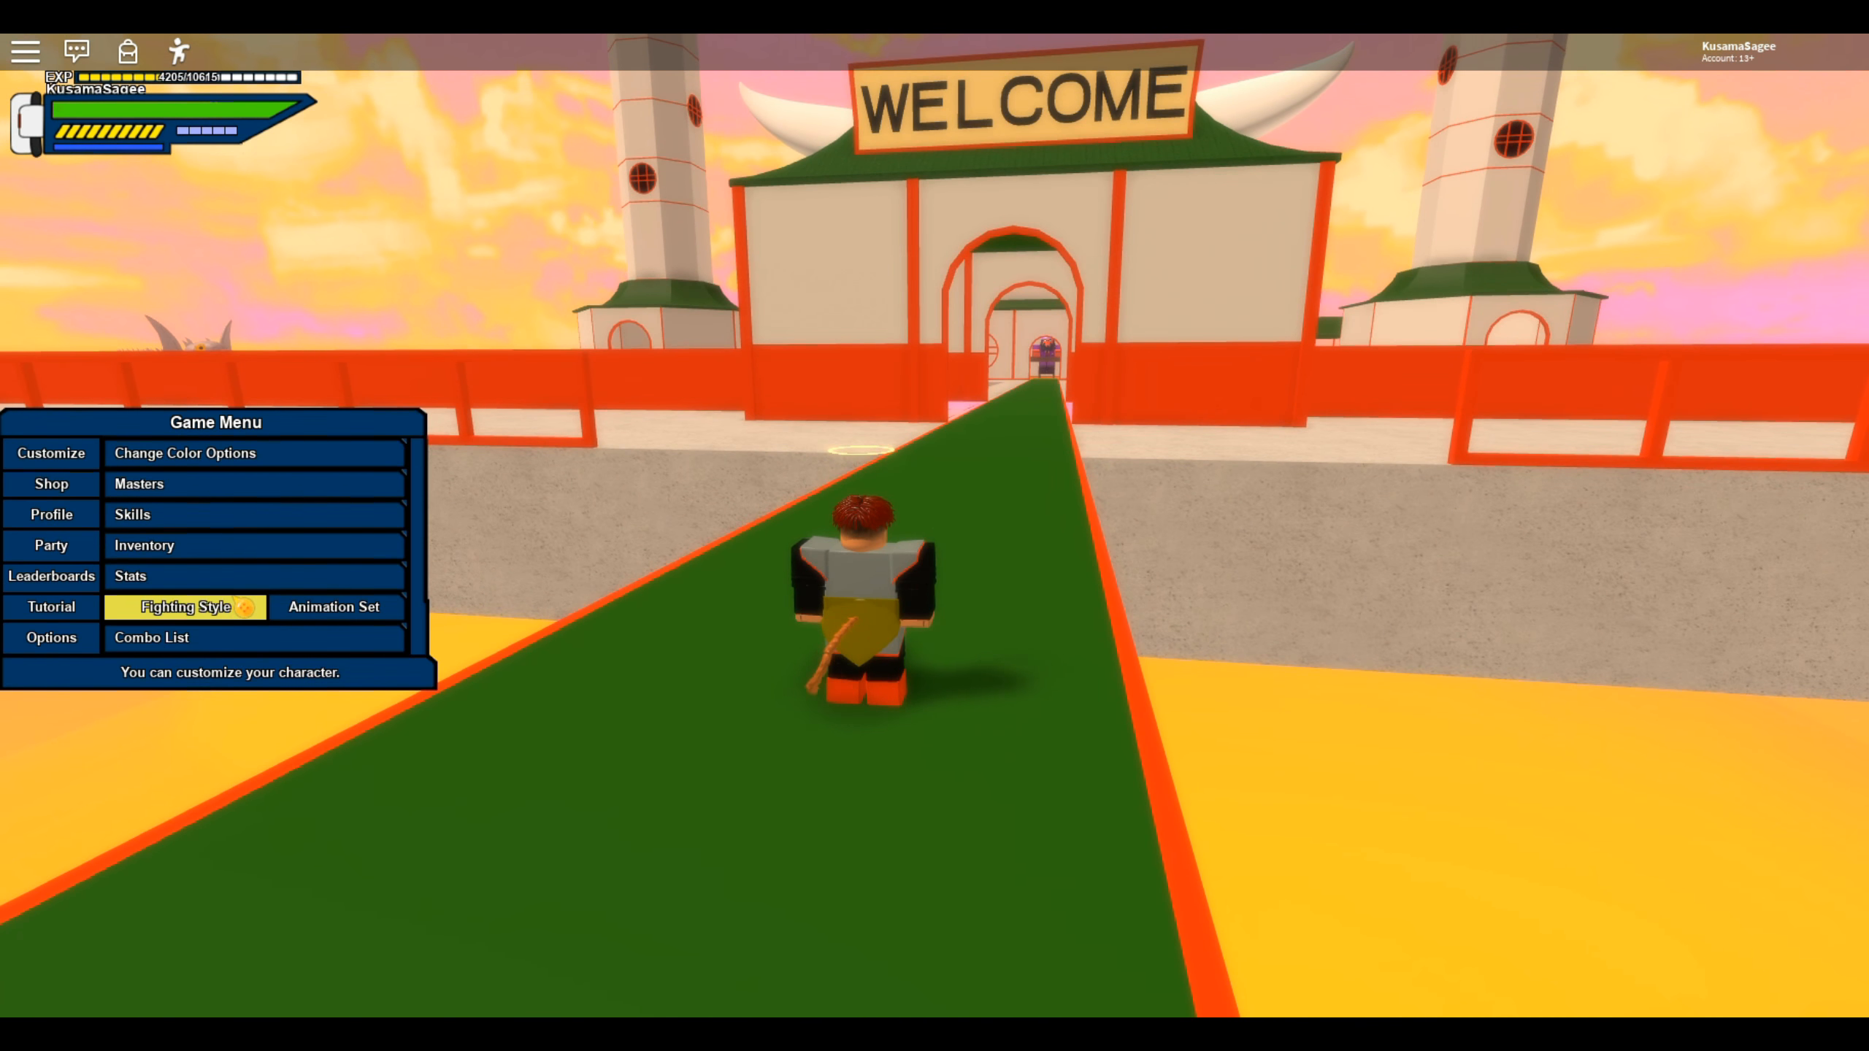
Review the character's skill points on the Stats page of the Game Menu
{"action": "left_click", "coordinate": [130, 576]}
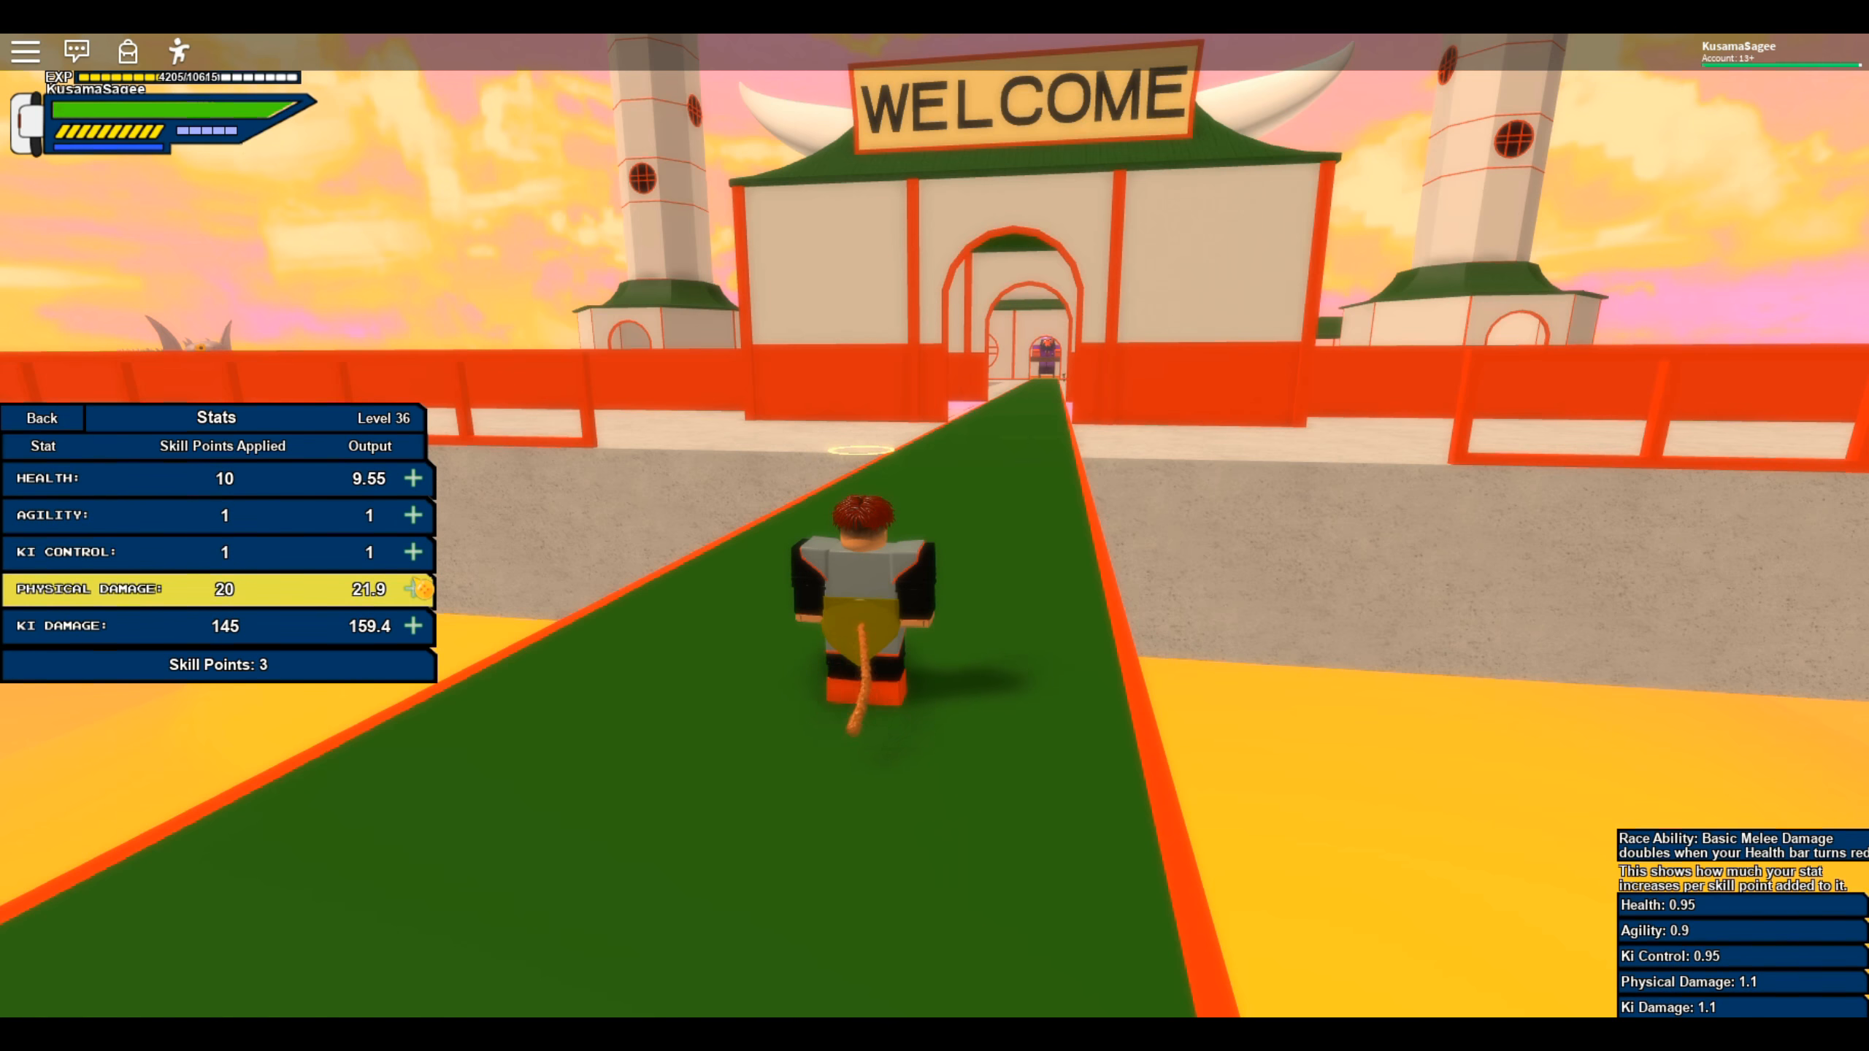
{"action": "left_click", "coordinate": [414, 589]}
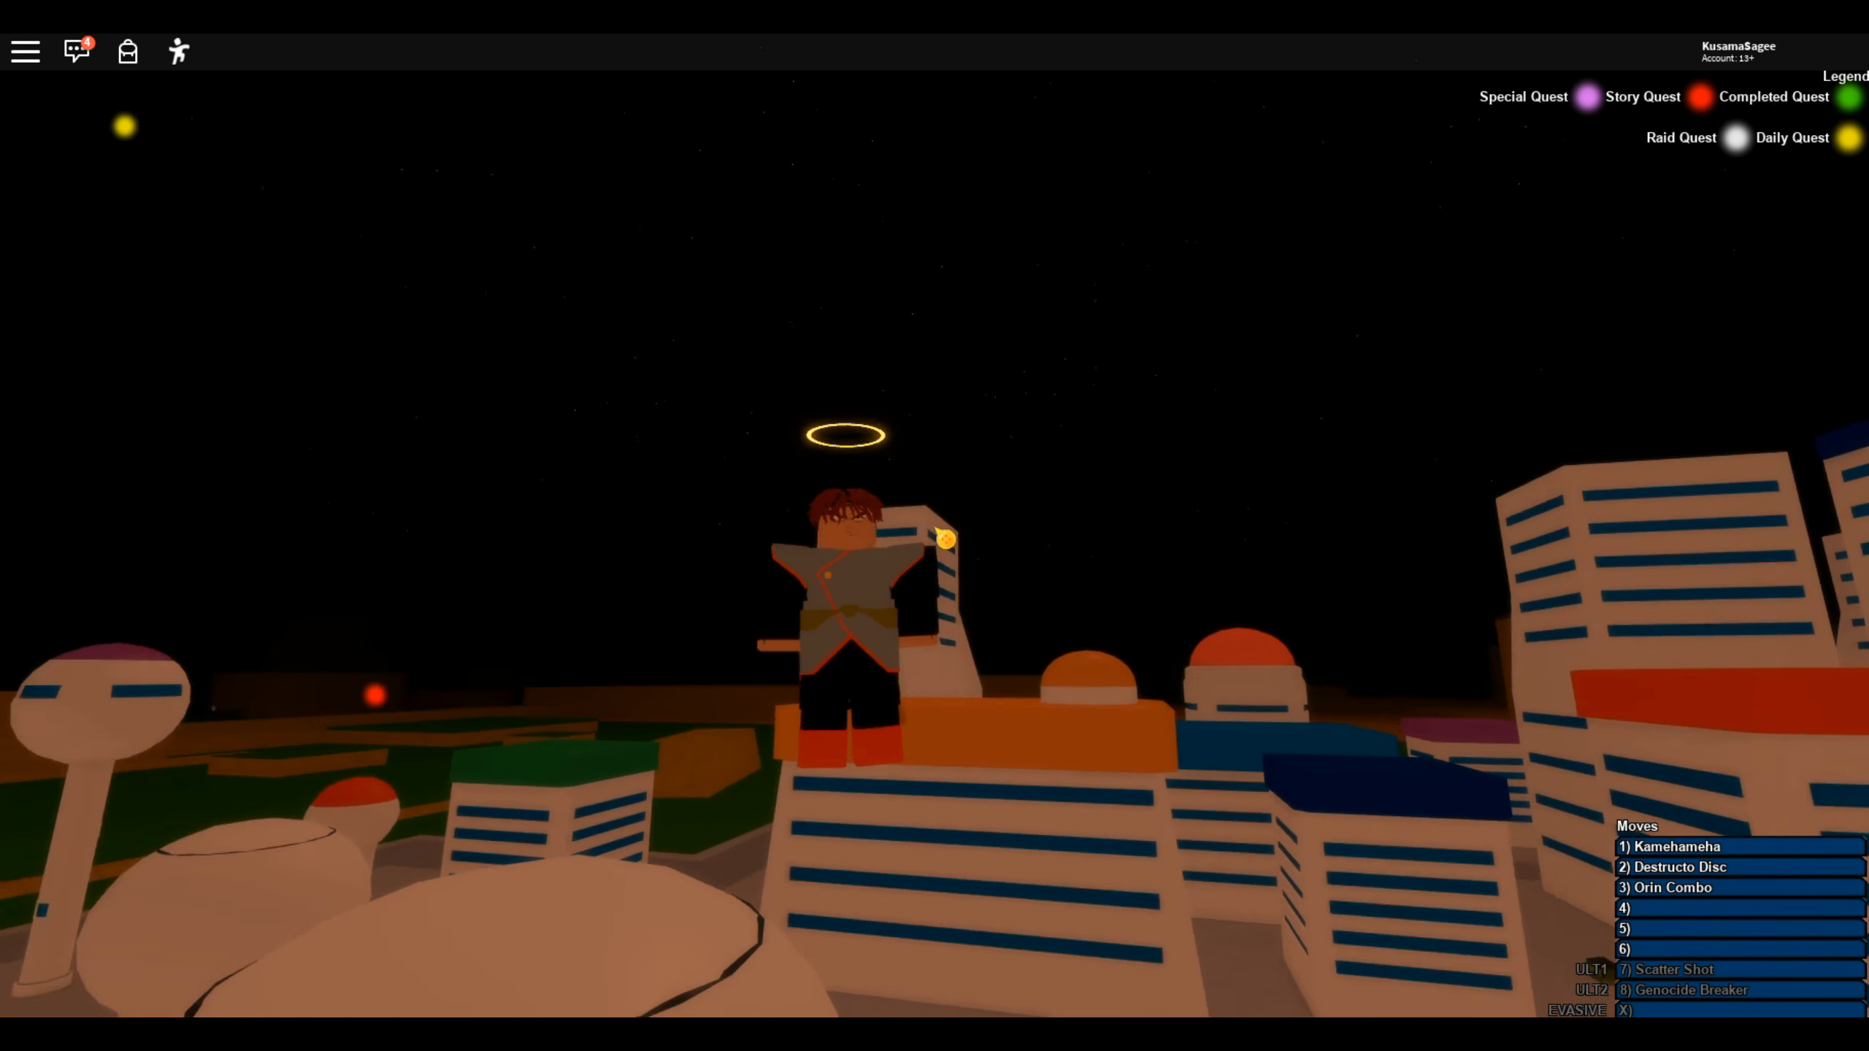
Check Stats again from the Game Menu before walking to the Civilian quest giver
{"action": "left_click", "coordinate": [23, 51]}
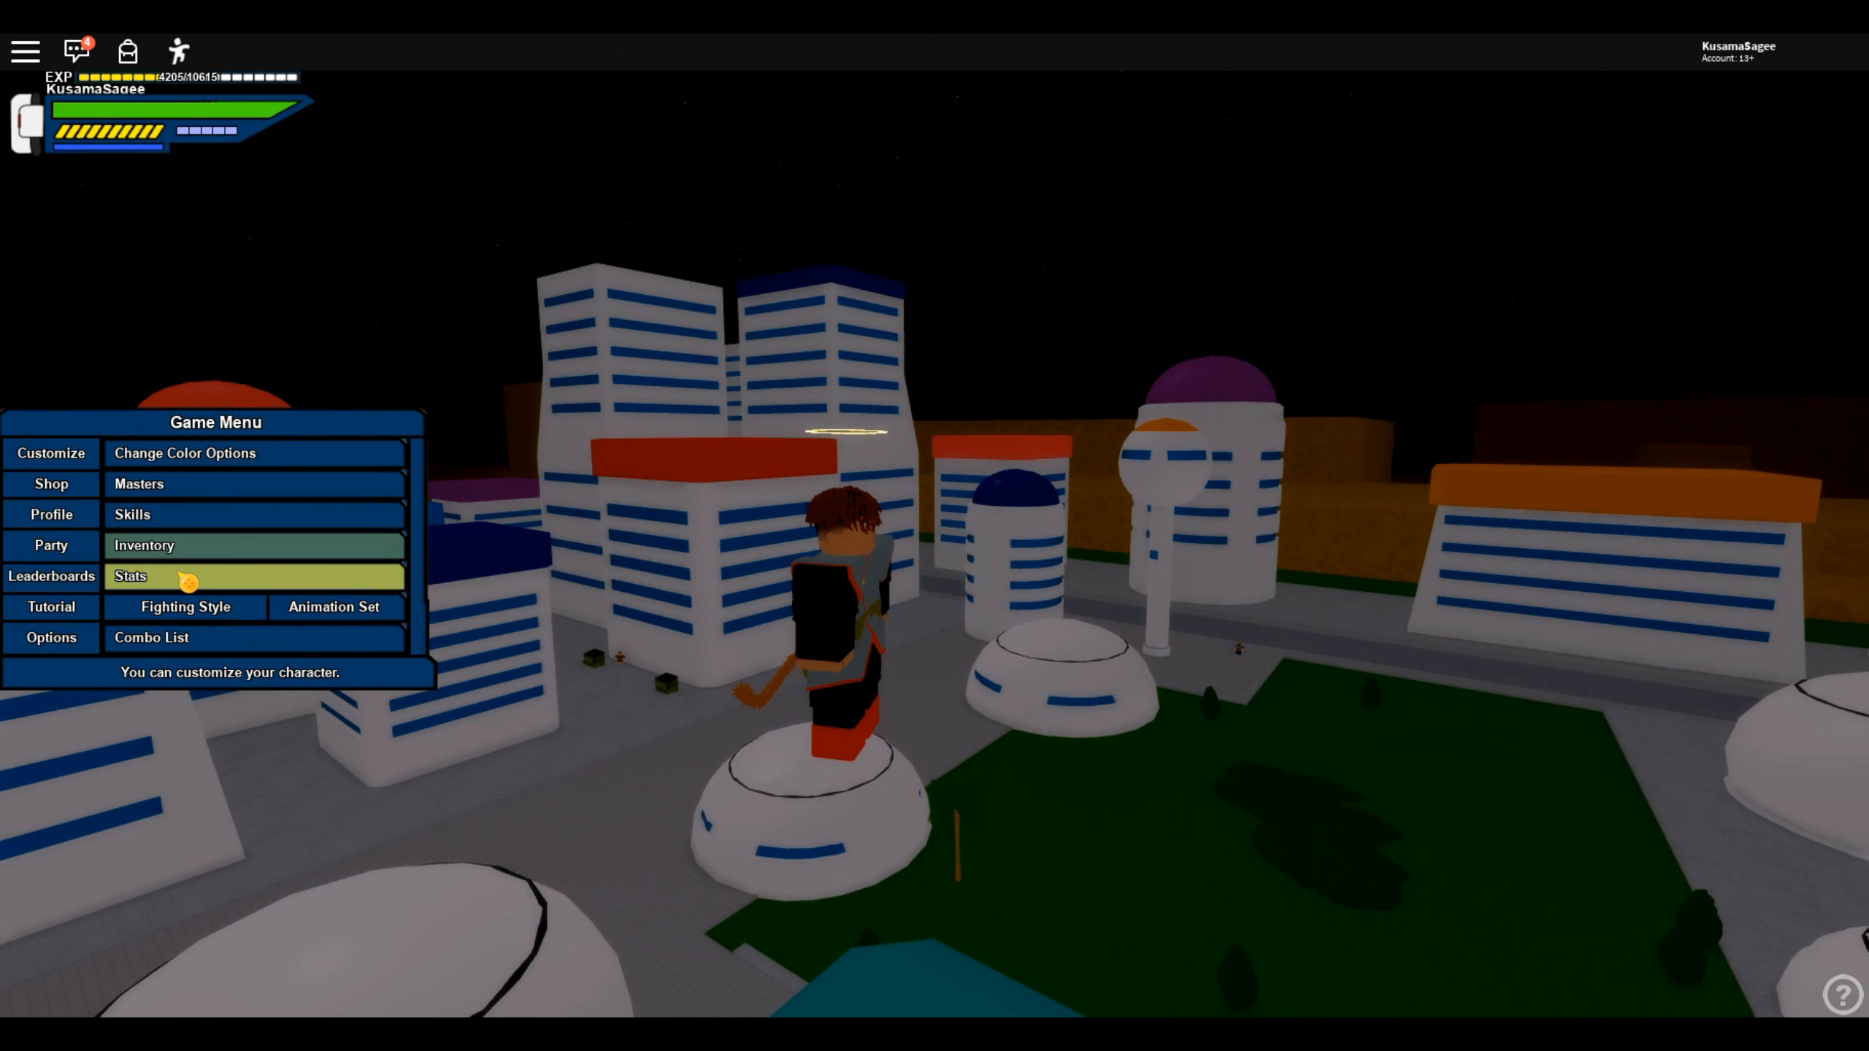
{"action": "left_click", "coordinate": [131, 575]}
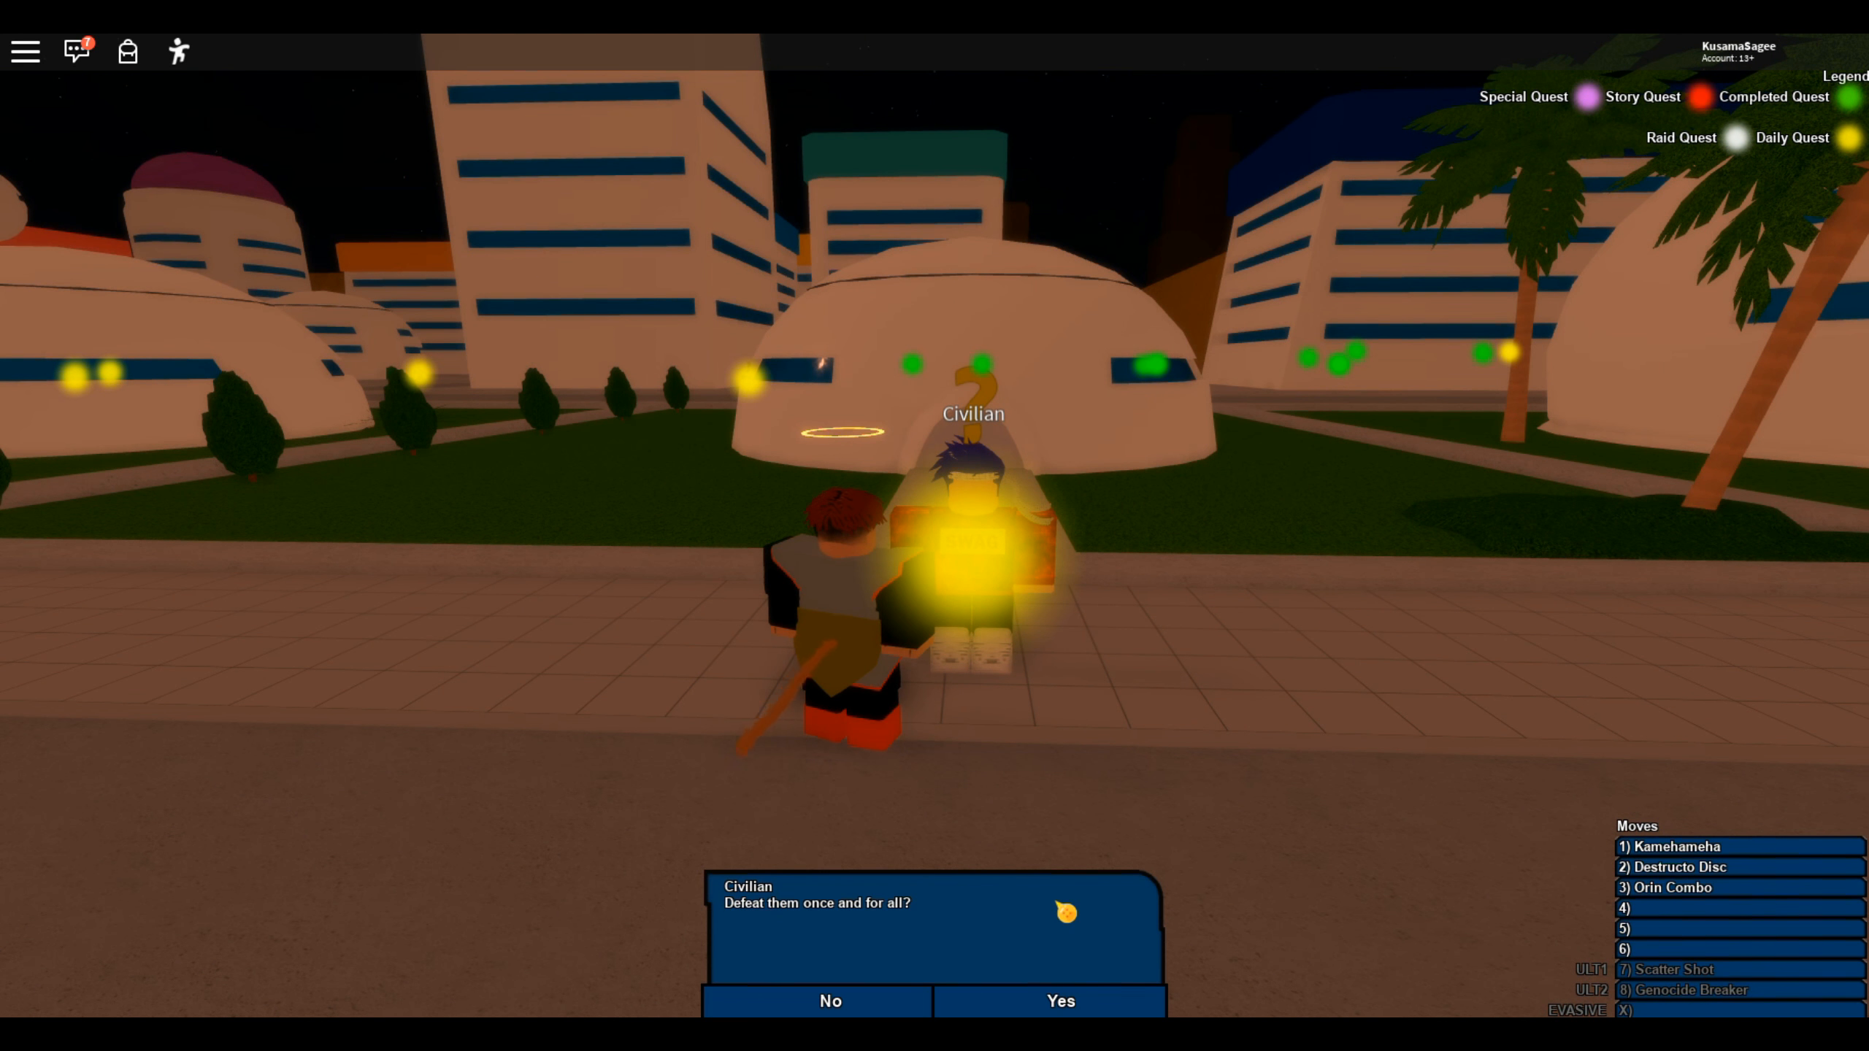
Accept the Civilian's quest with Yes and head to the Crane Martial Artist area
{"action": "left_click", "coordinate": [1059, 1002]}
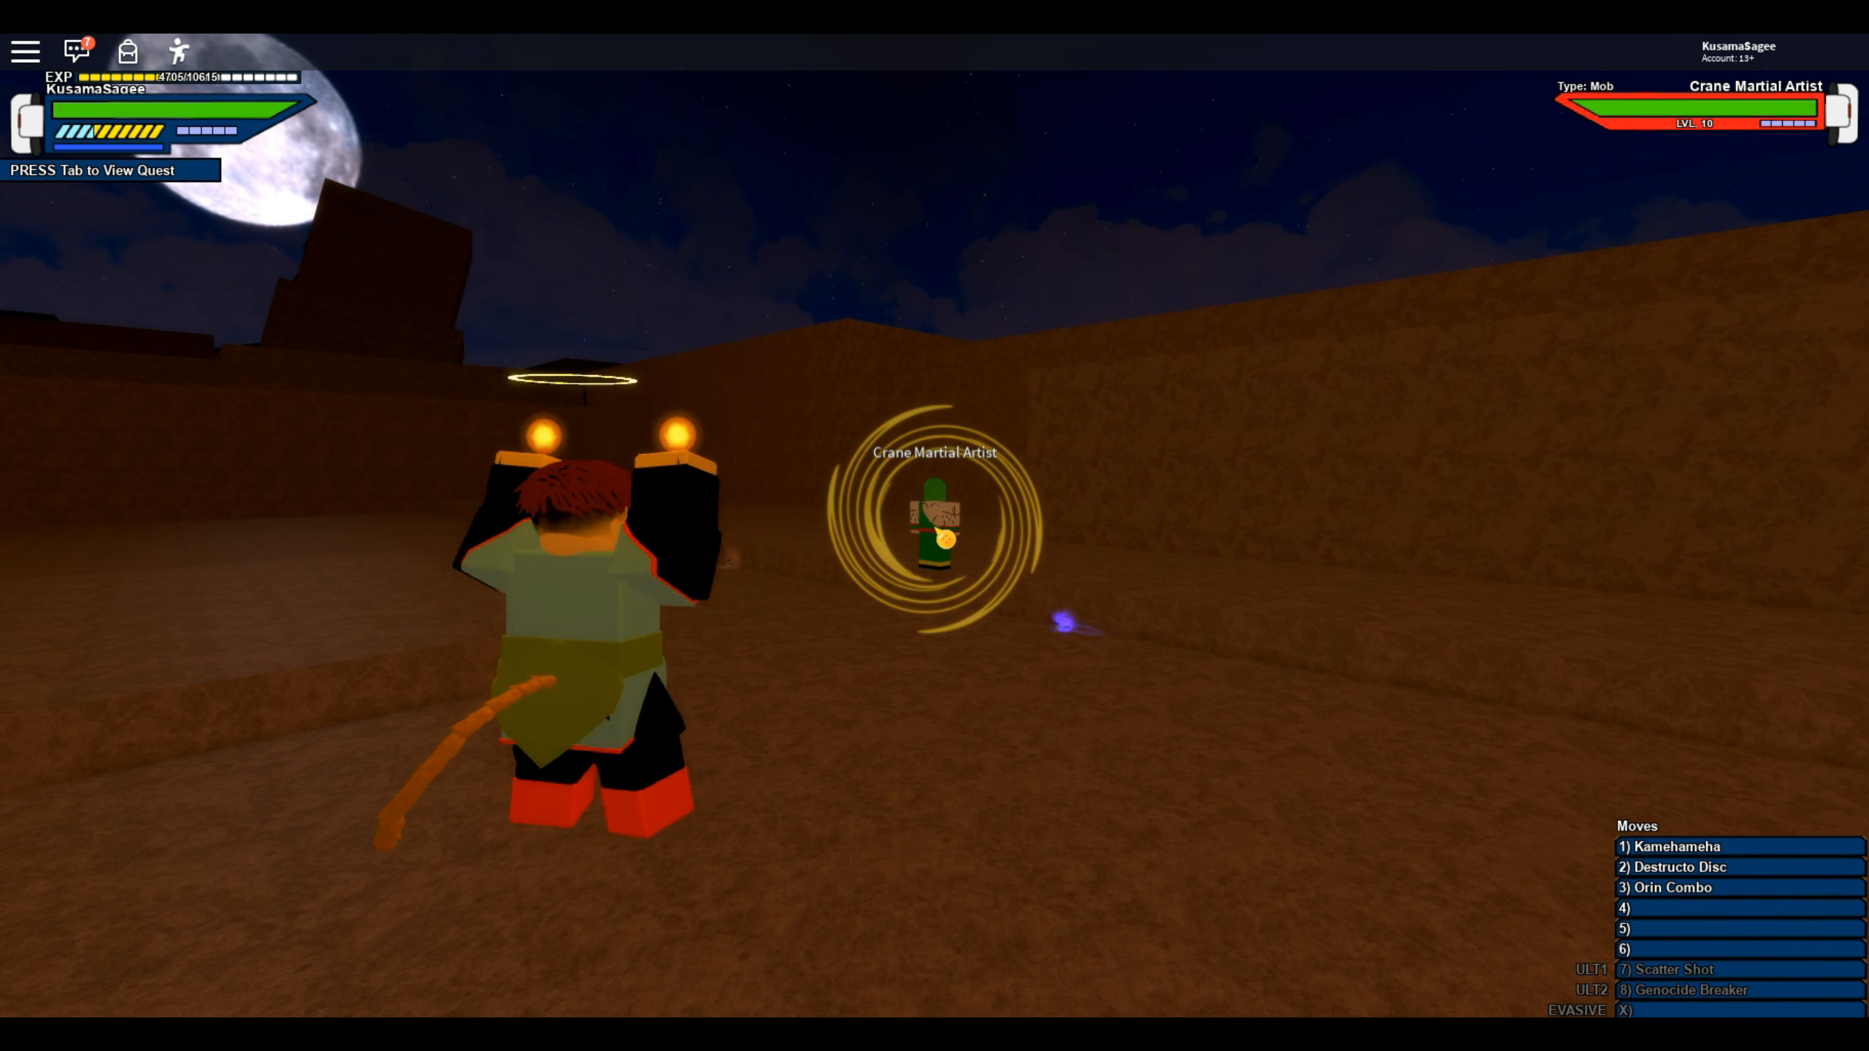
Hit the Crane Martial Artist with the slot-1 ki move to finish the fight
{"action": "key", "text": "1"}
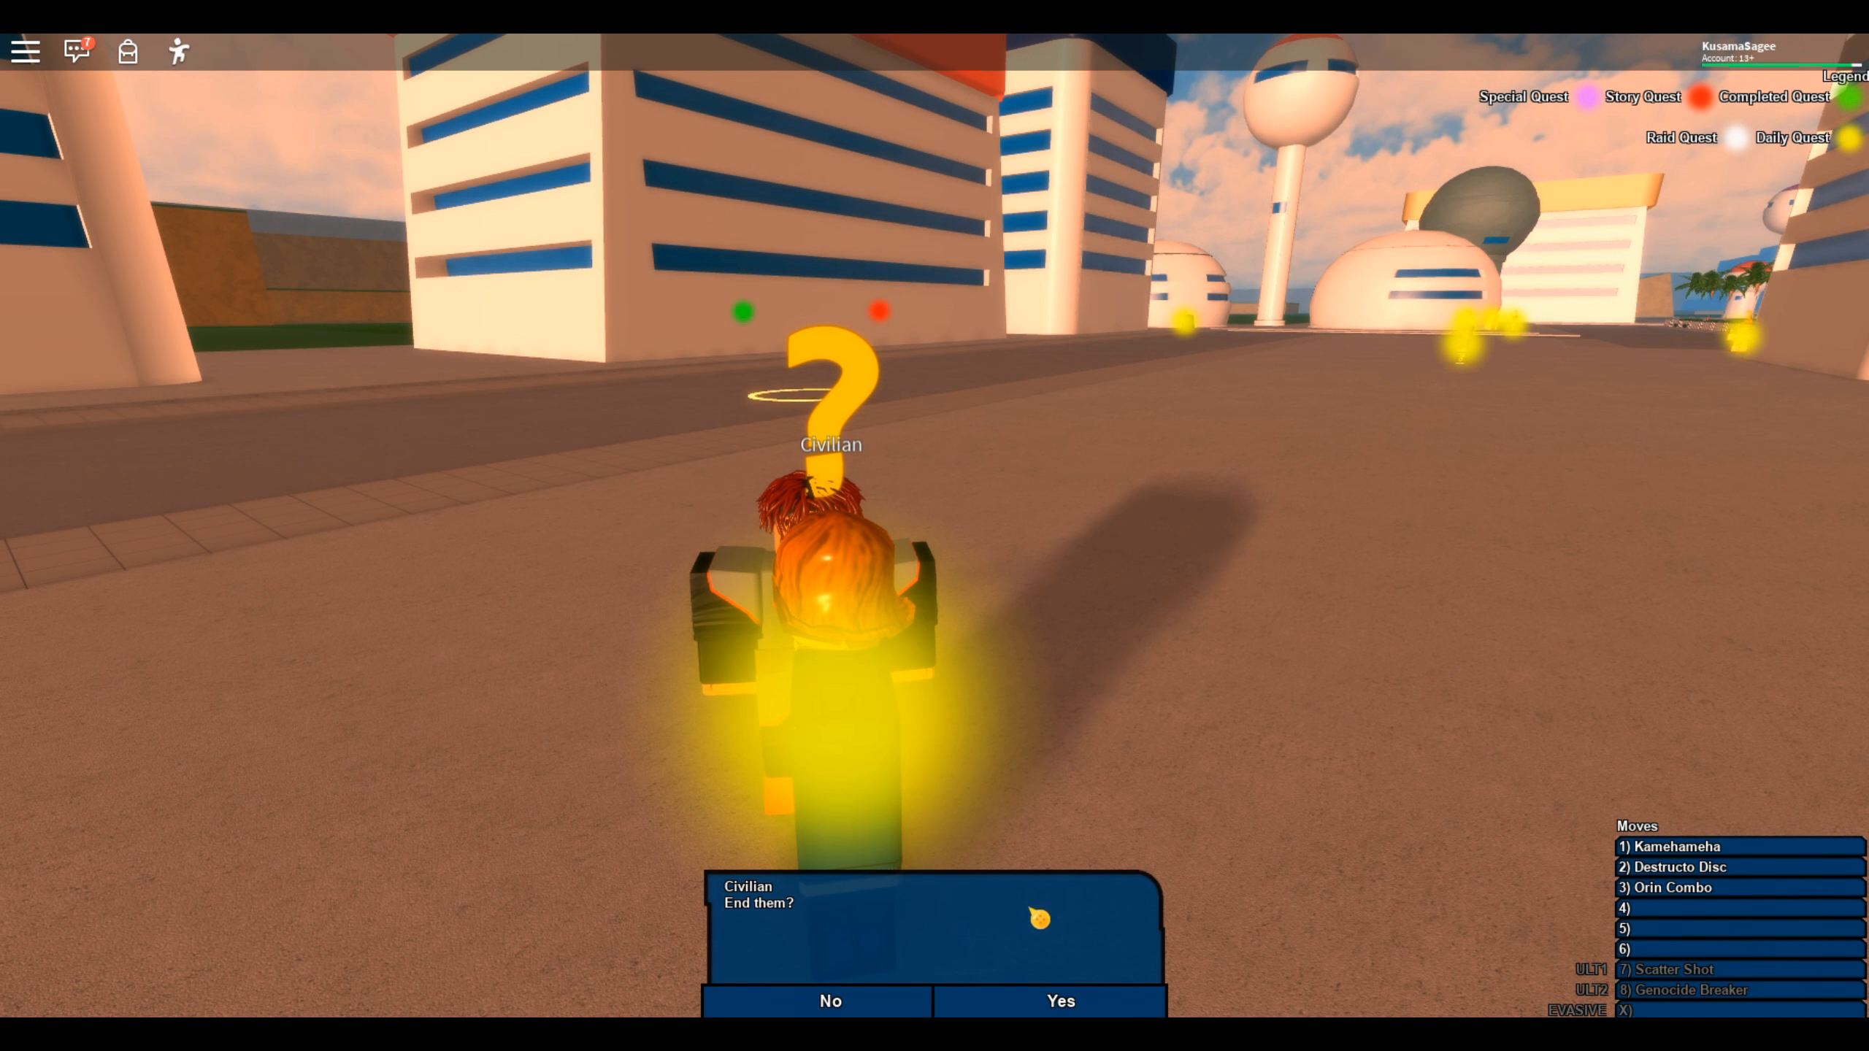
Accept the Civilian's 'Help?' request and advance the dialogue to 'all turtles must die'
{"action": "left_click", "coordinate": [1059, 1002]}
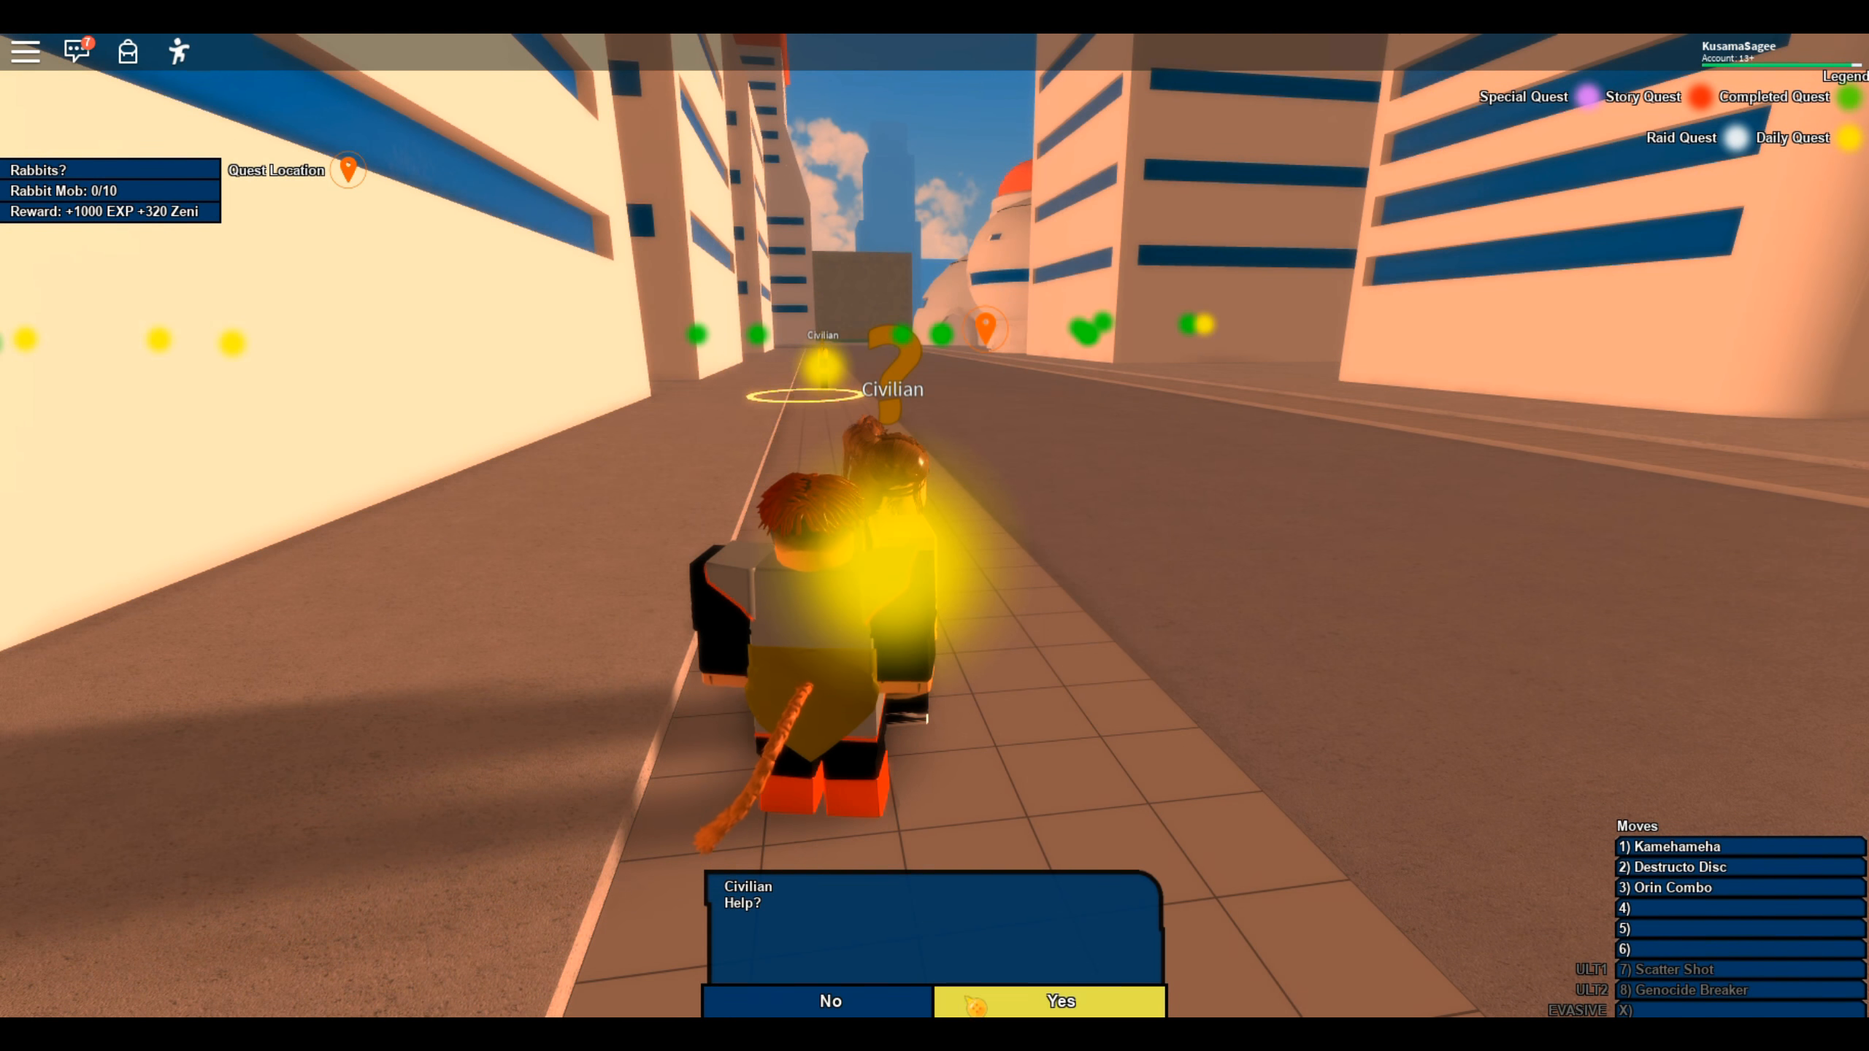
{"action": "left_click", "coordinate": [1057, 1002]}
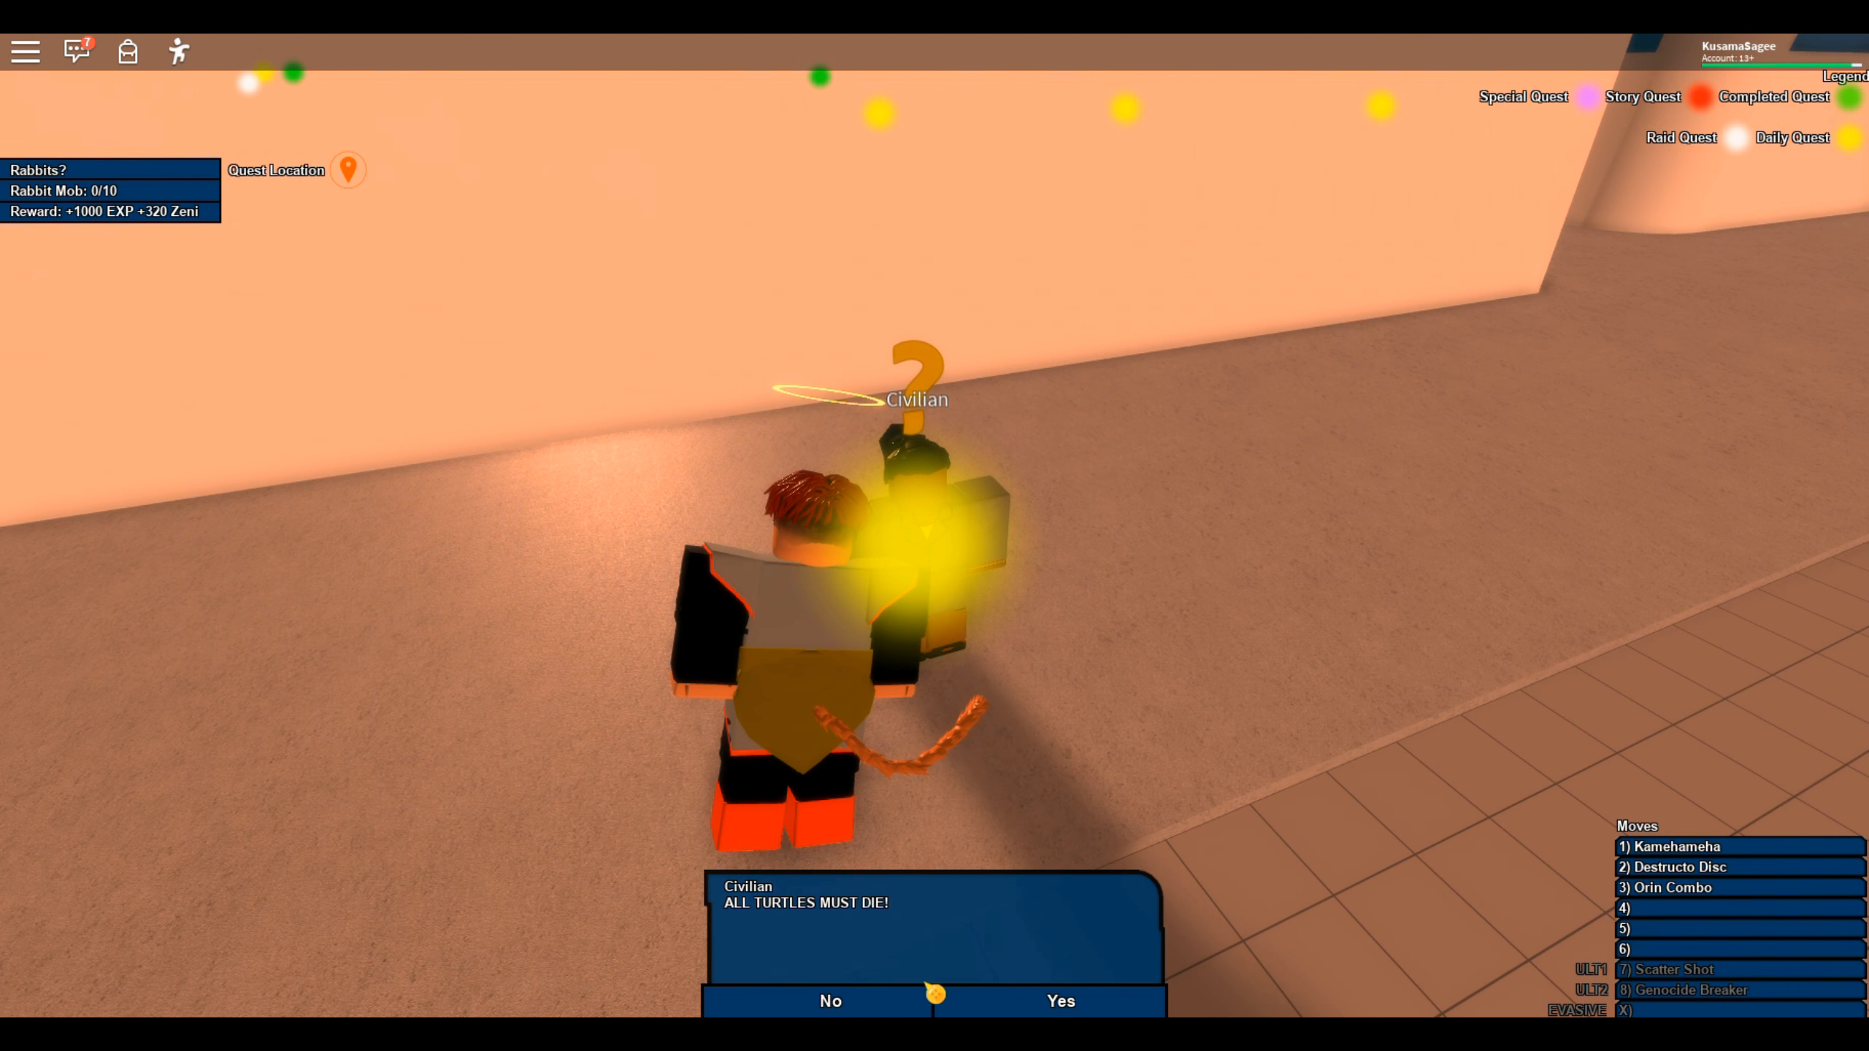
{"action": "left_click", "coordinate": [1058, 1000]}
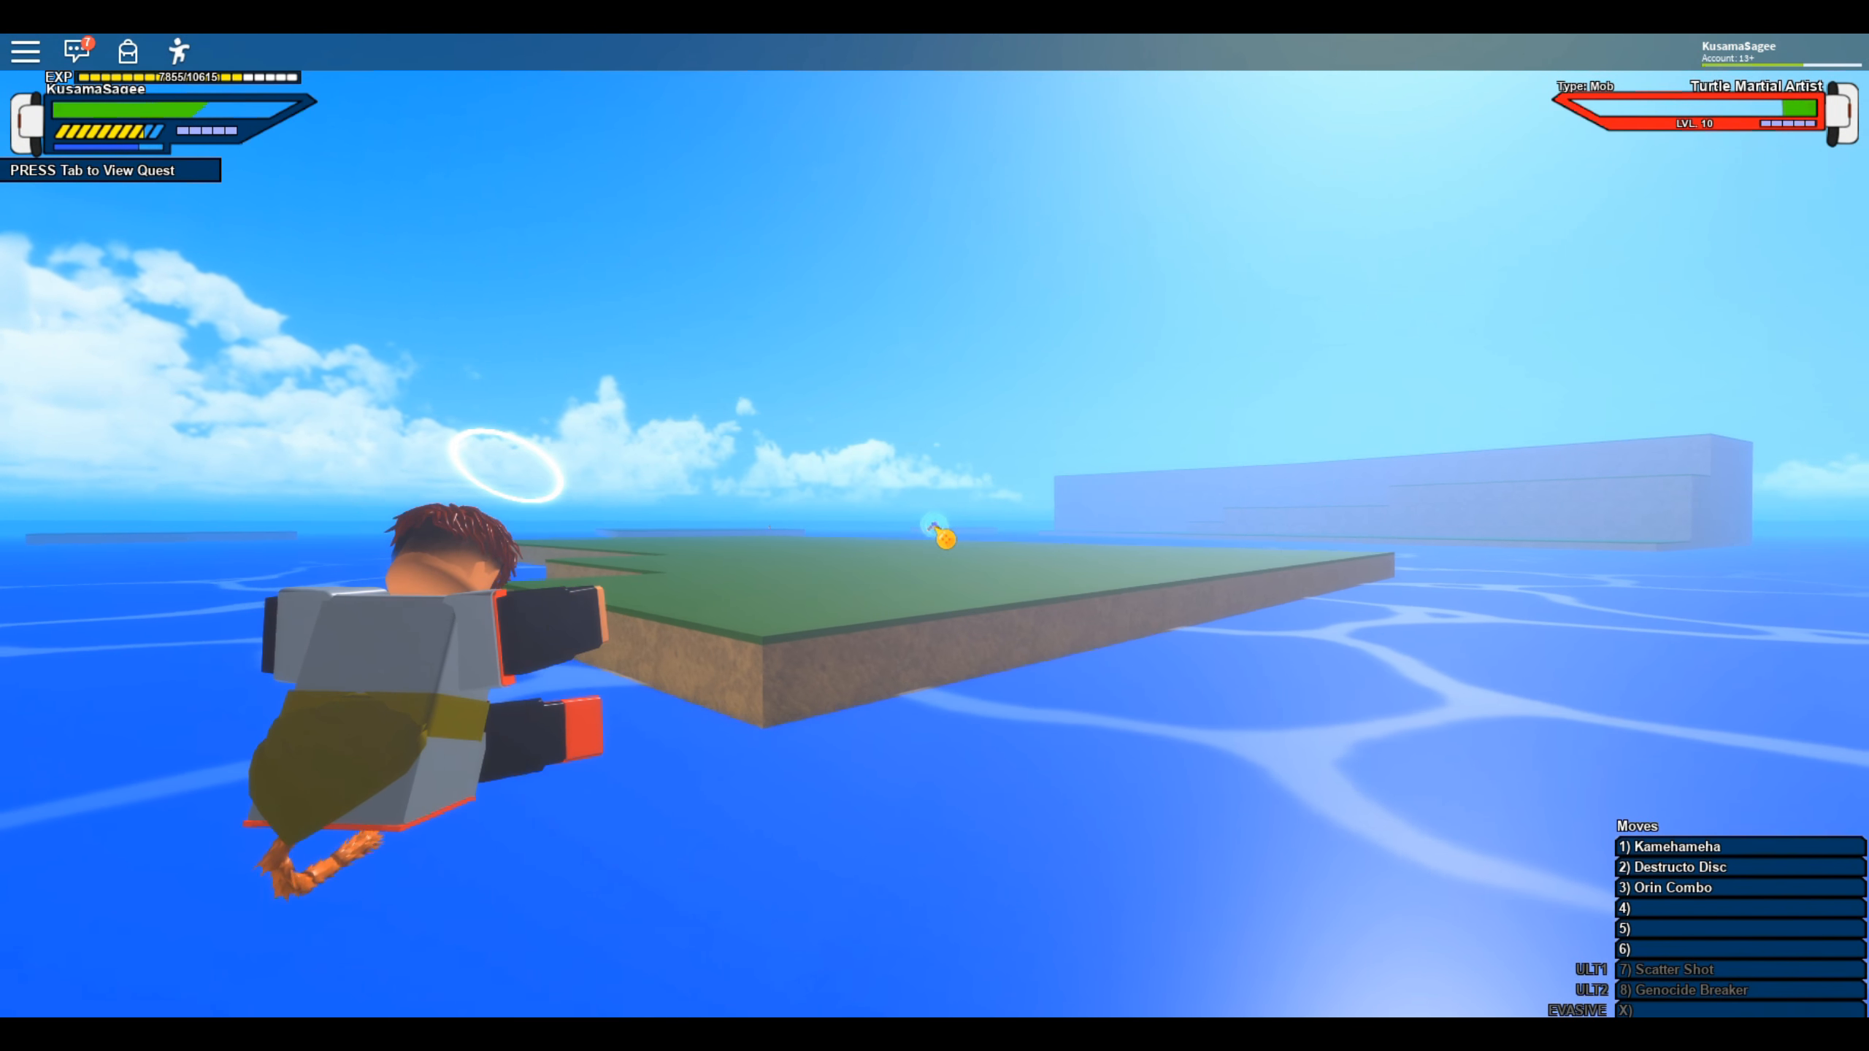
Fly across the ocean to the grassy island with the Turtle Martial Artist targeted
{"action": "key", "text": "1"}
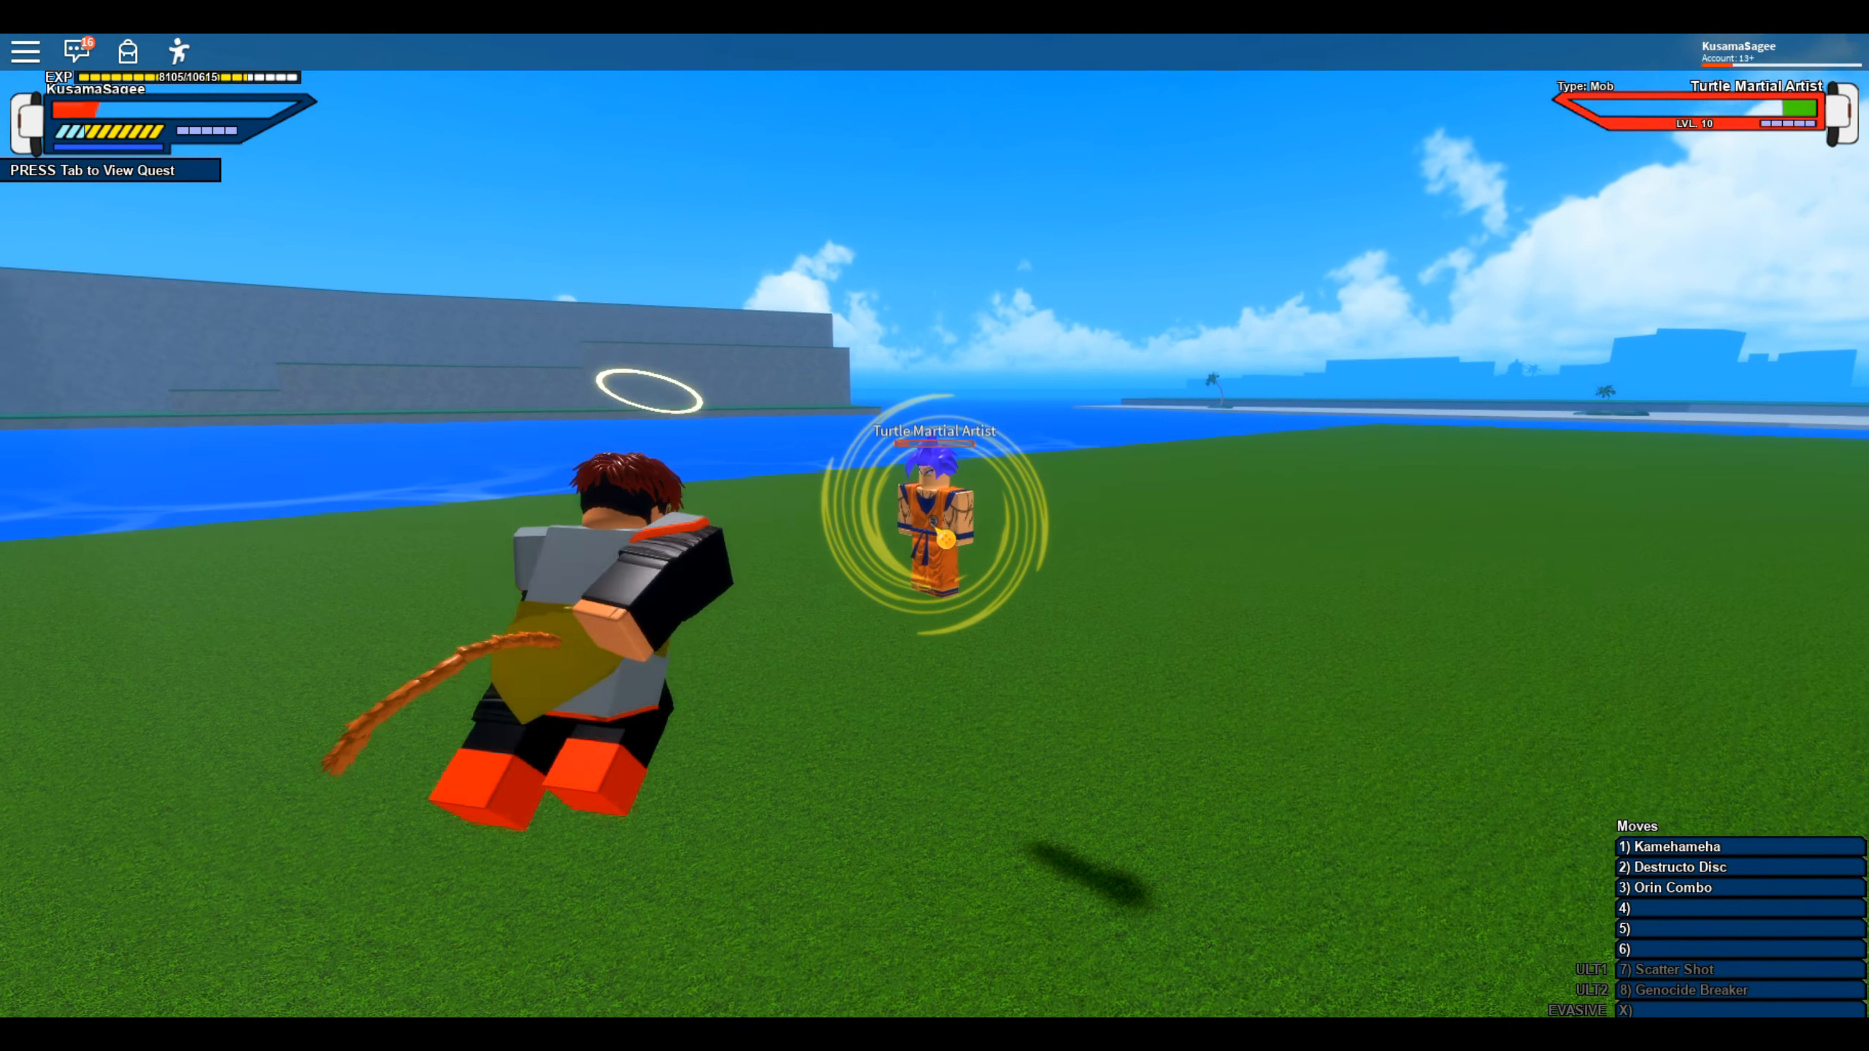
Blast the Turtle Martial Artist with slot-3 and slot-1 ki attacks, landing a 3-hit combo
{"action": "key", "text": "3"}
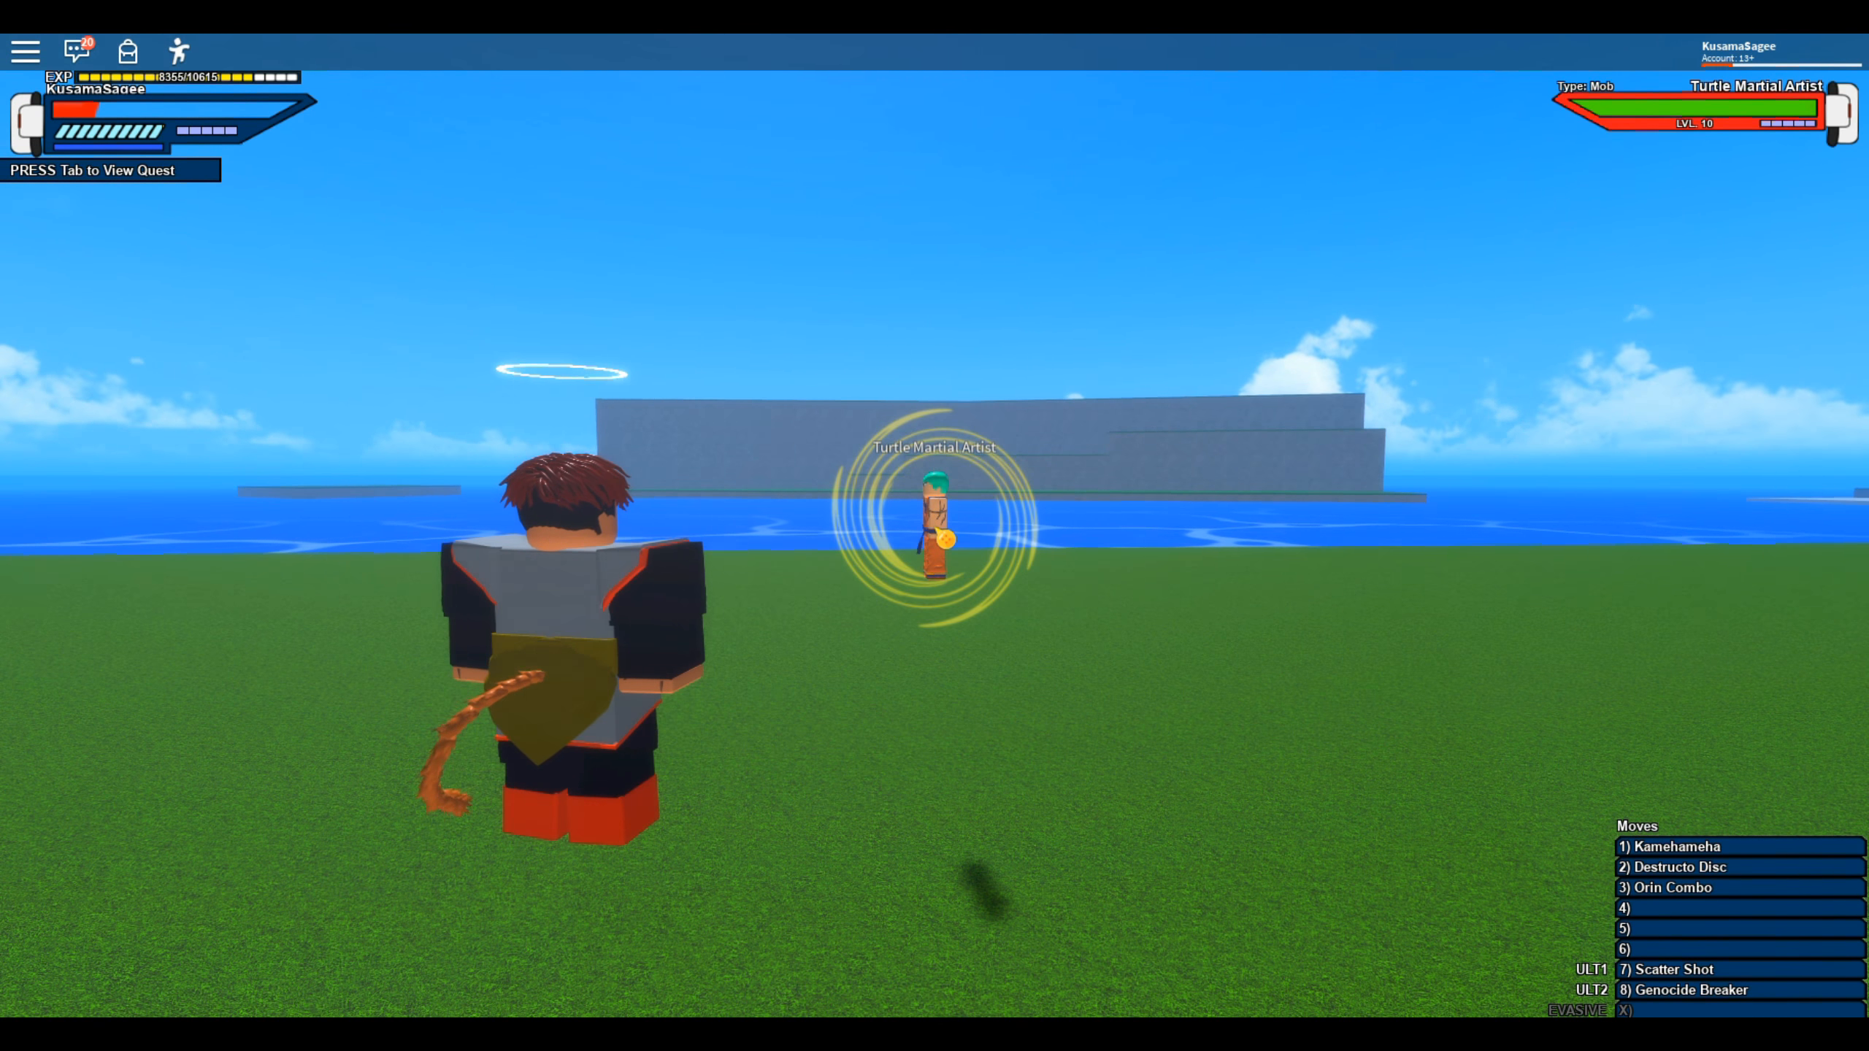
{"action": "key", "text": "1"}
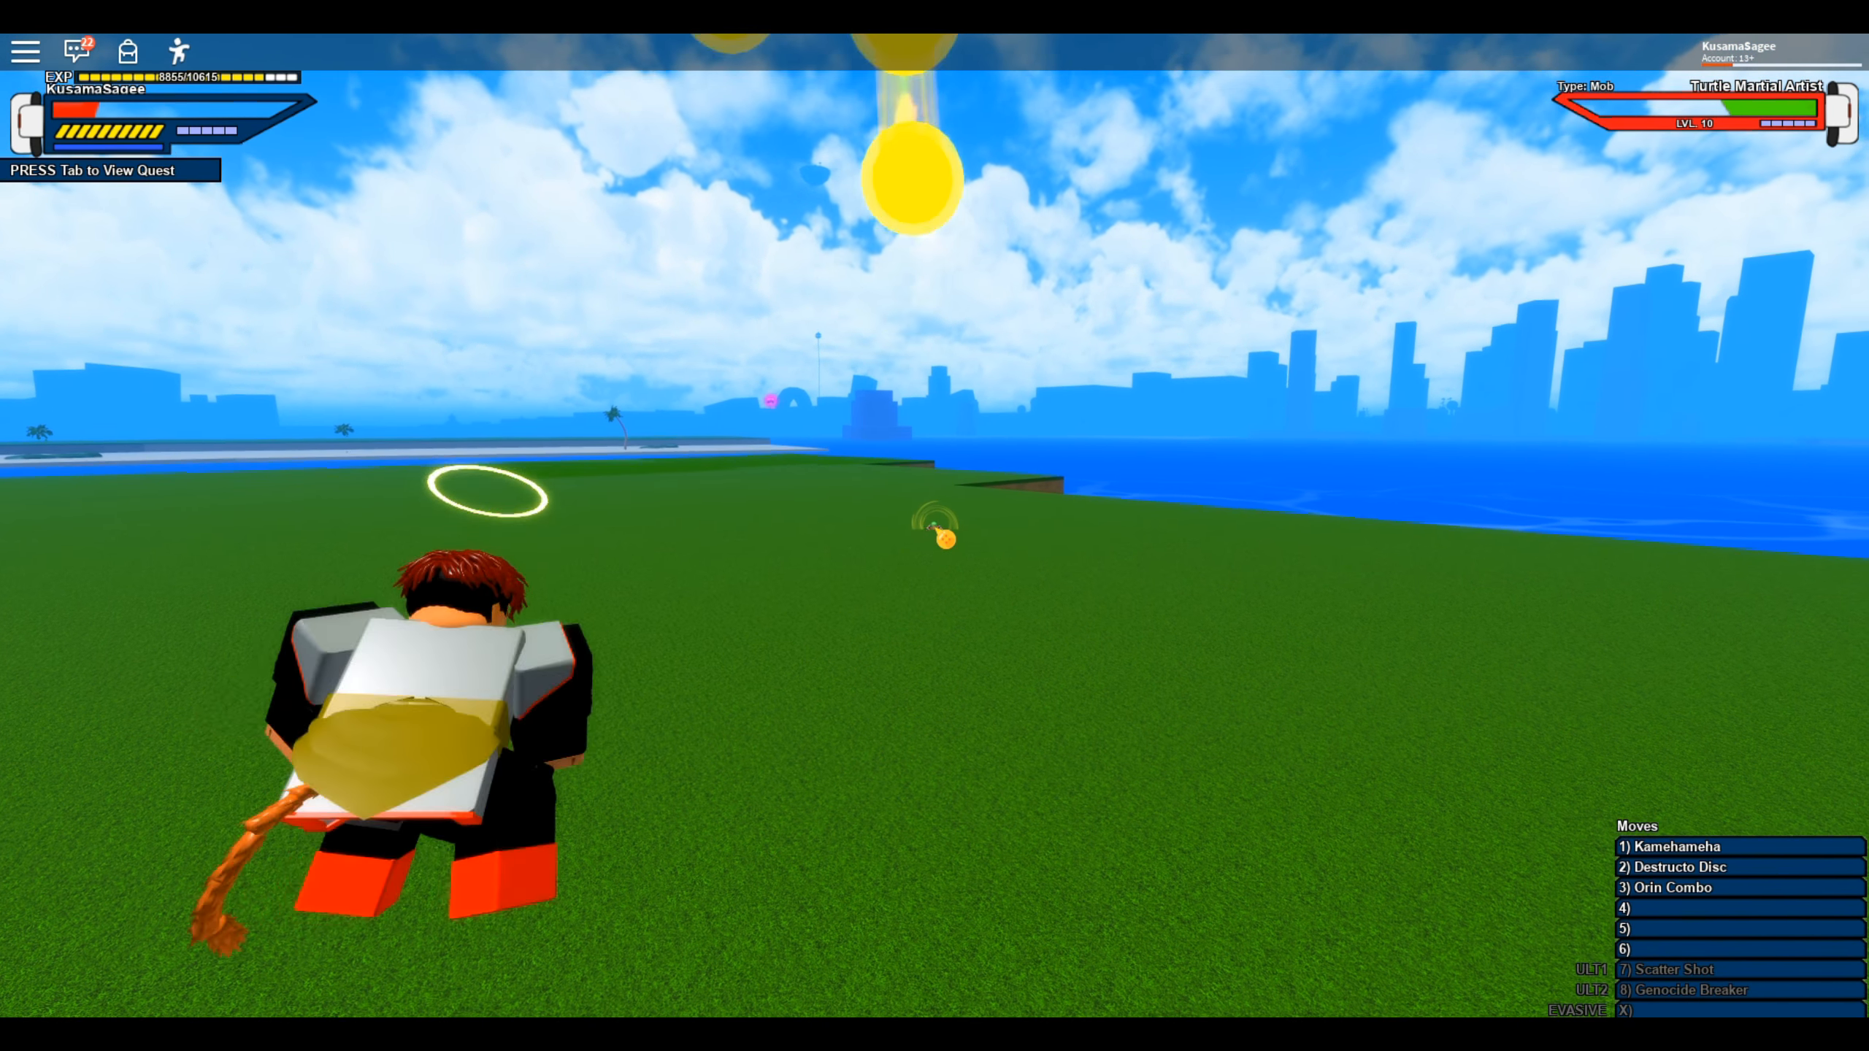
{"action": "key", "text": "1"}
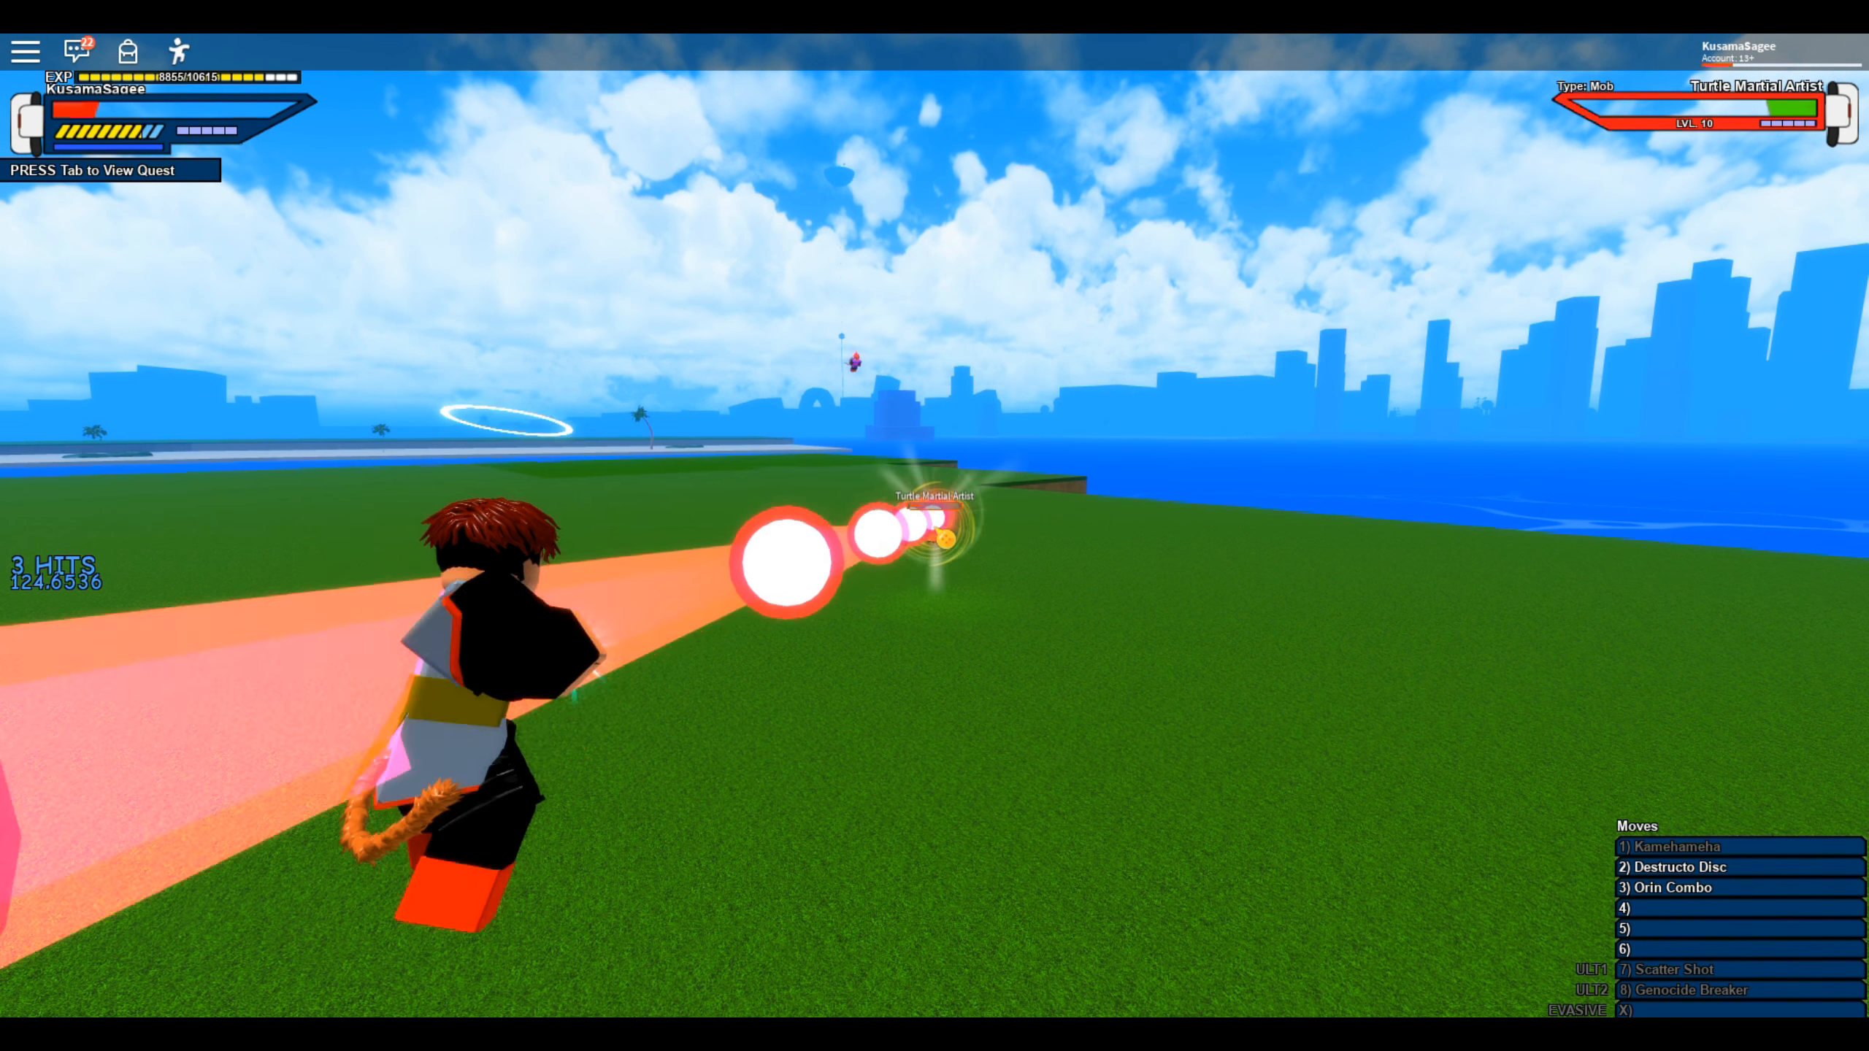